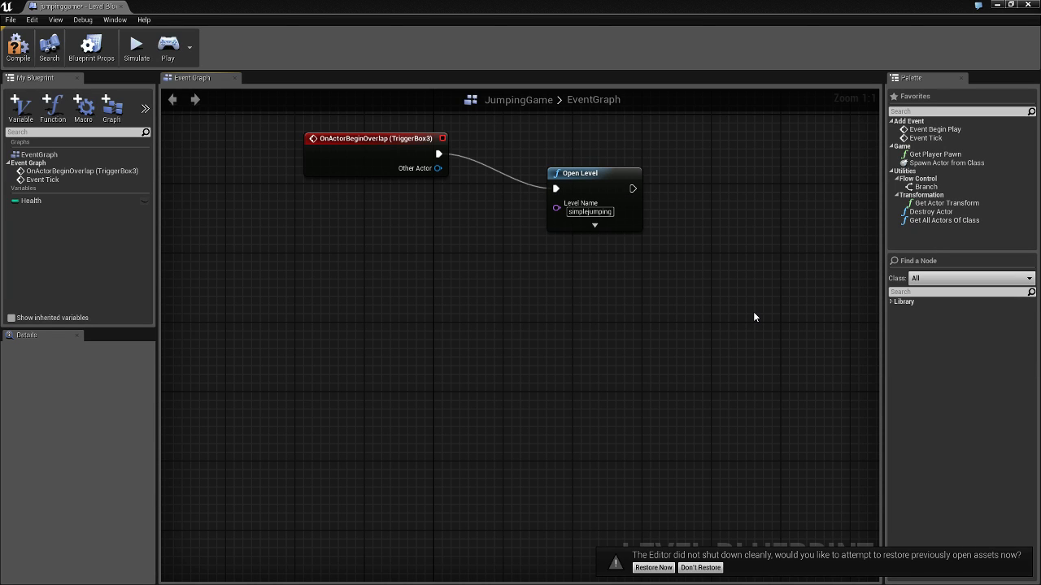
mouse_move(451, 312)
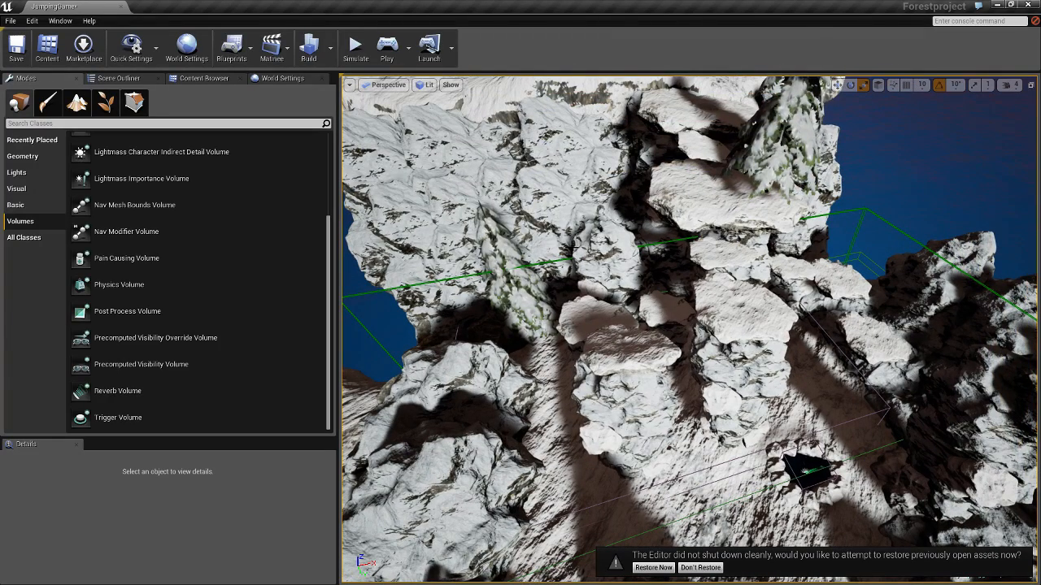
mouse_move(813, 382)
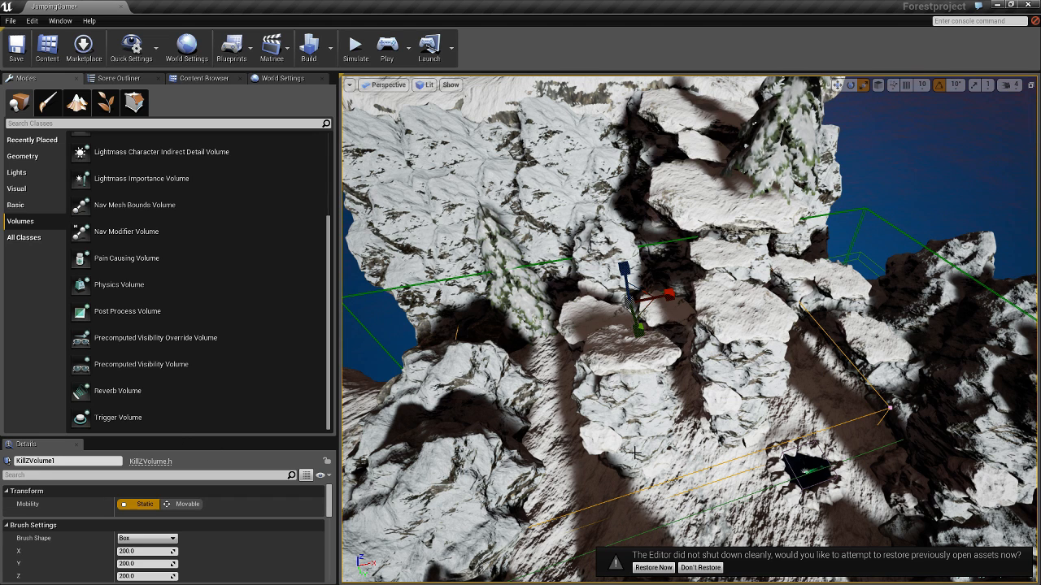
mouse_move(260, 486)
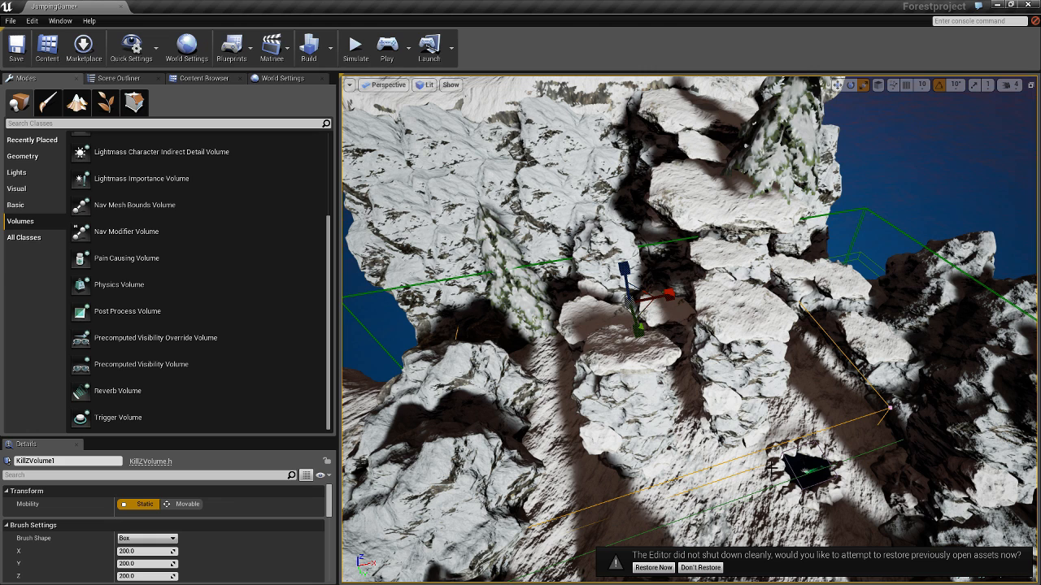
mouse_move(197, 84)
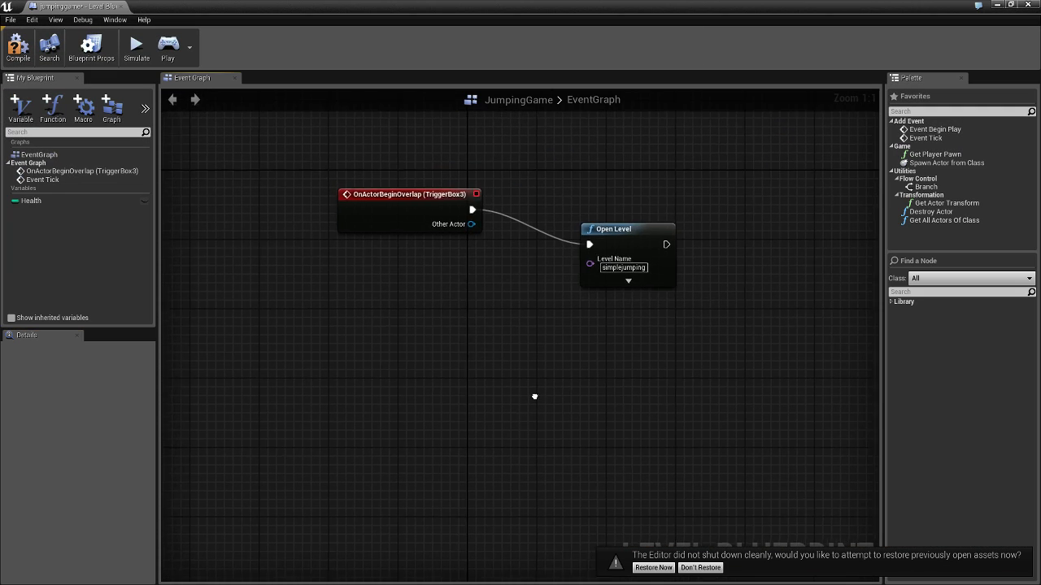
Add an OnActorBeginOverlap event for KillZVolume1 from its Collision events
right_click(533, 397)
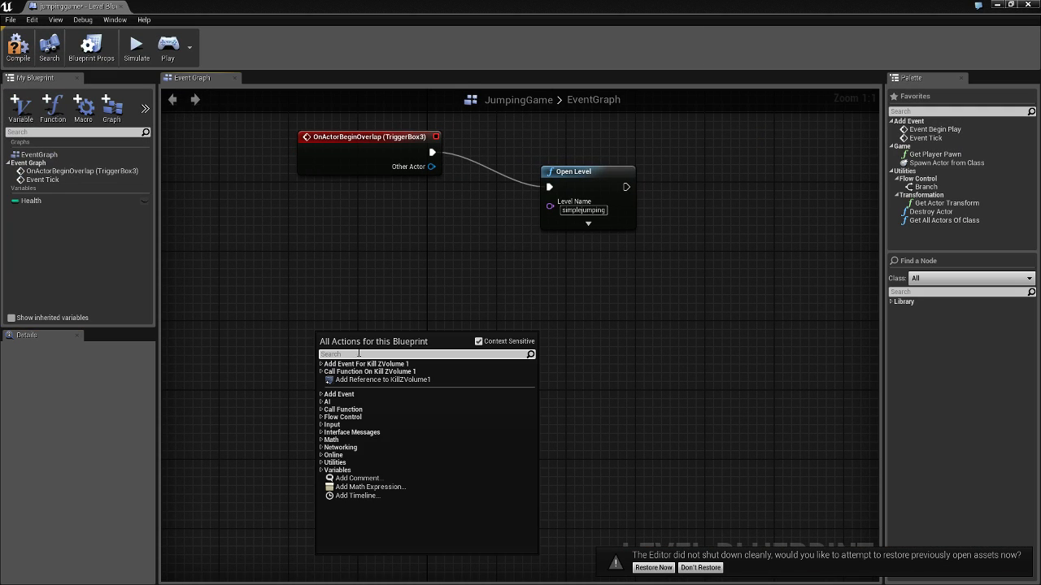
mouse_move(371, 369)
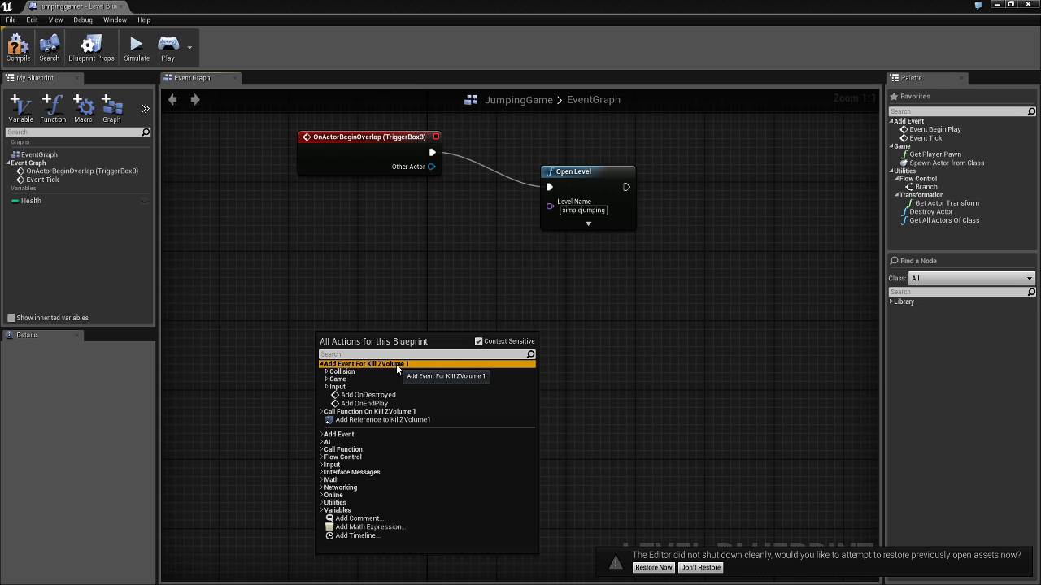
left_click(342, 371)
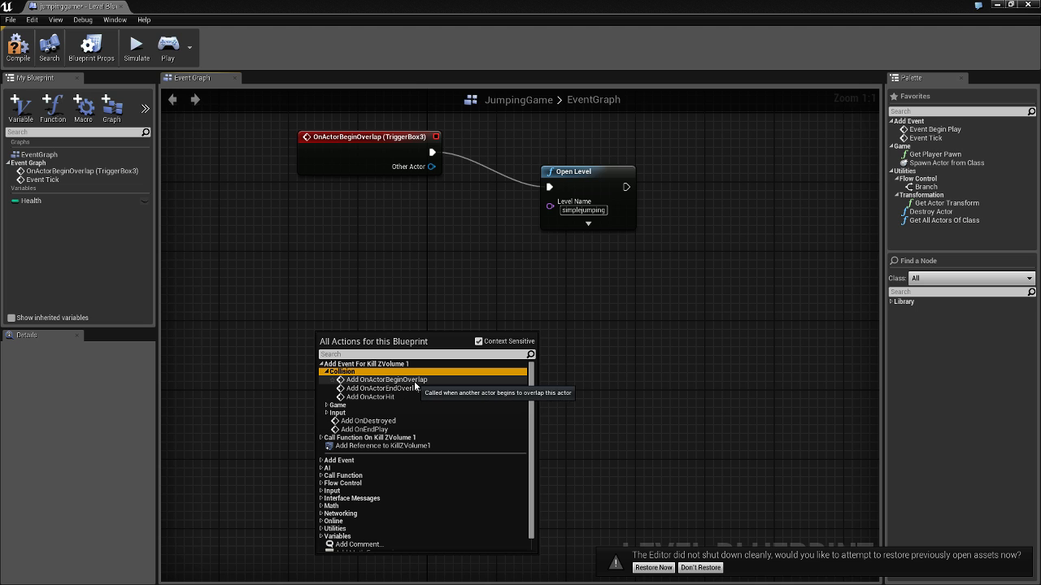
left_click(385, 381)
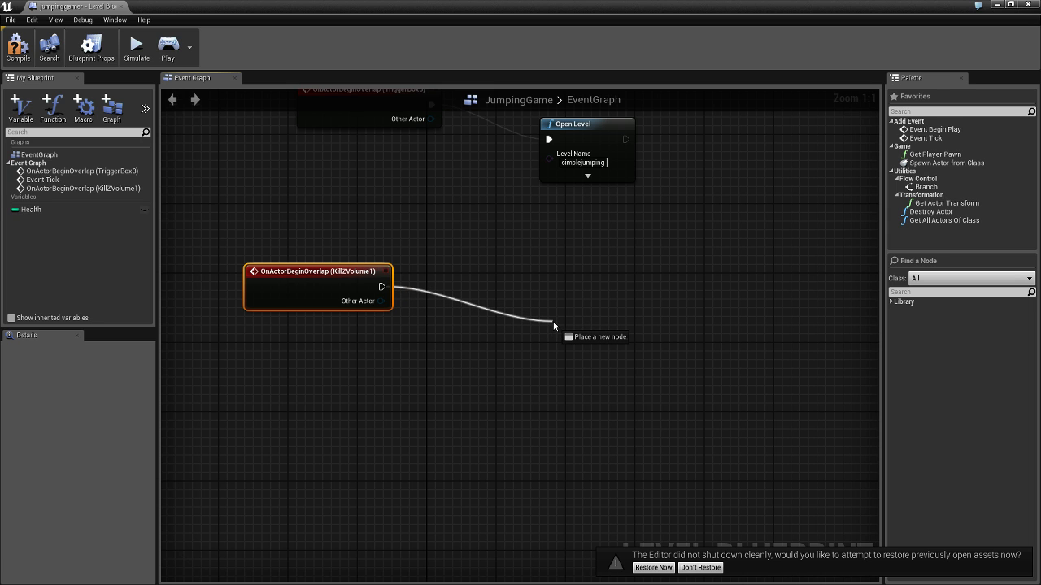
Wire the overlap event to an Open Level node with Level Name JumpingGame
left_click(555, 325)
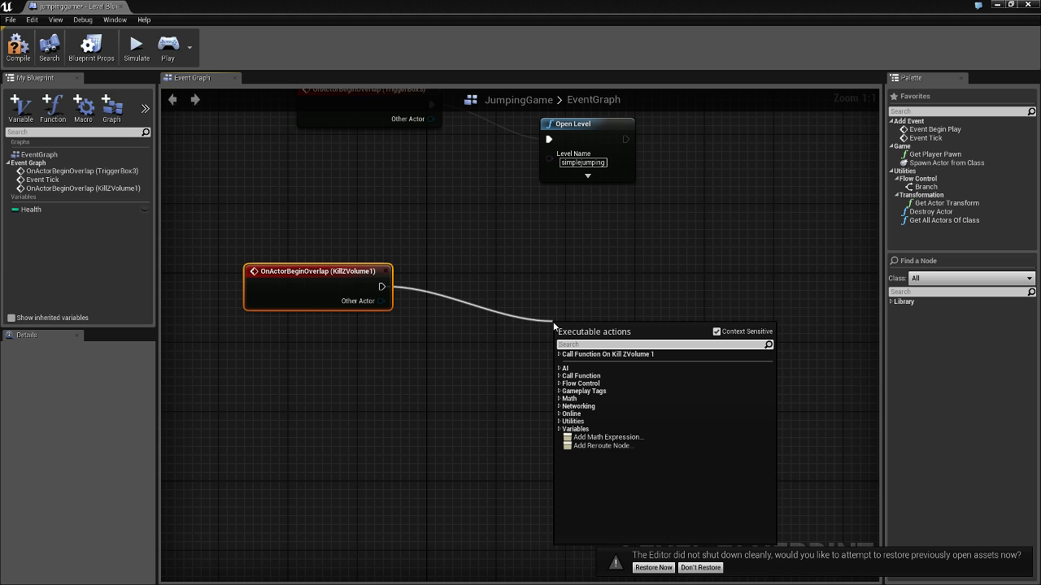
type("open")
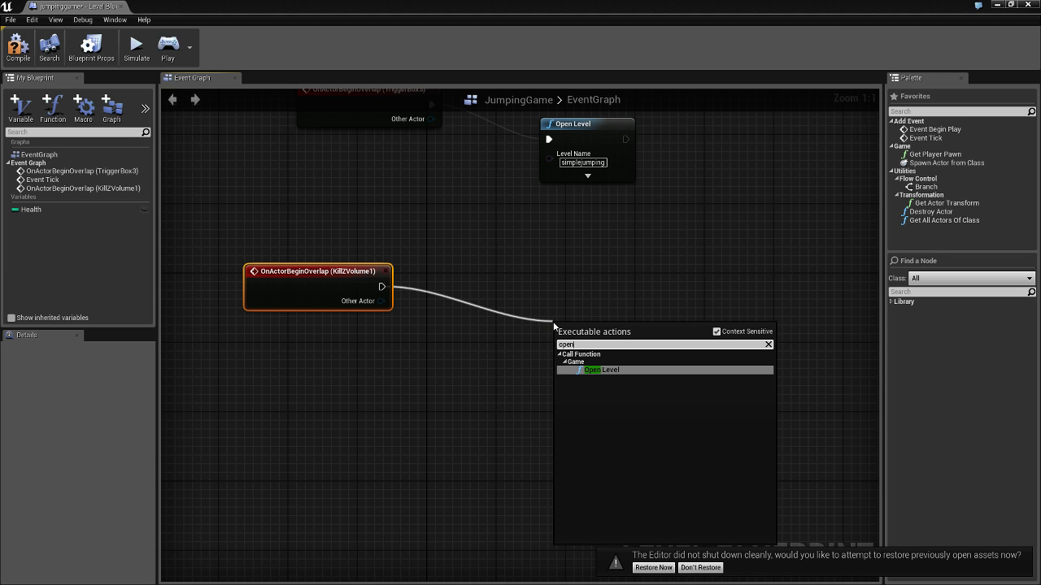
left_click(592, 371)
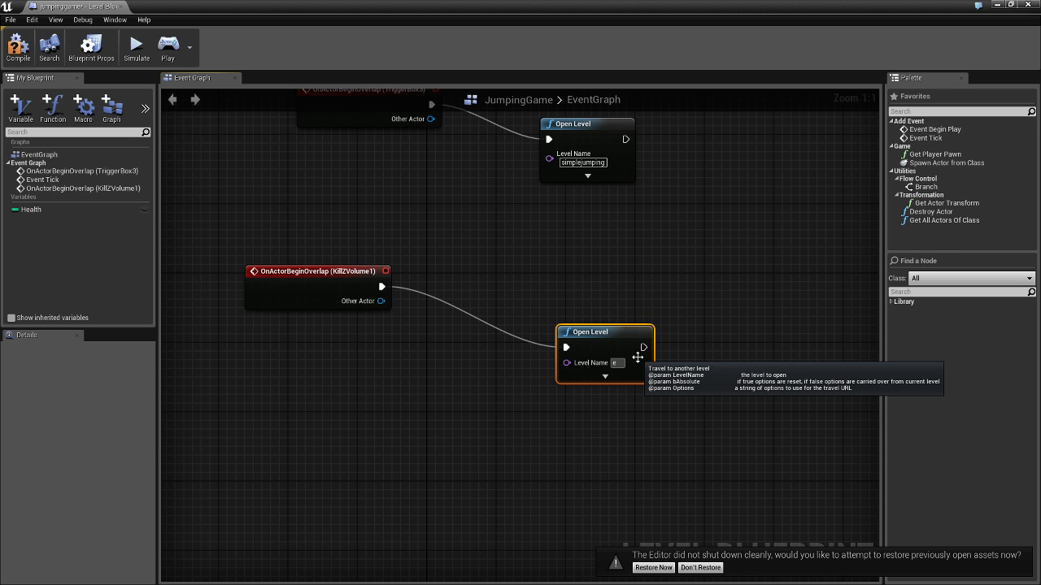
type("Ju")
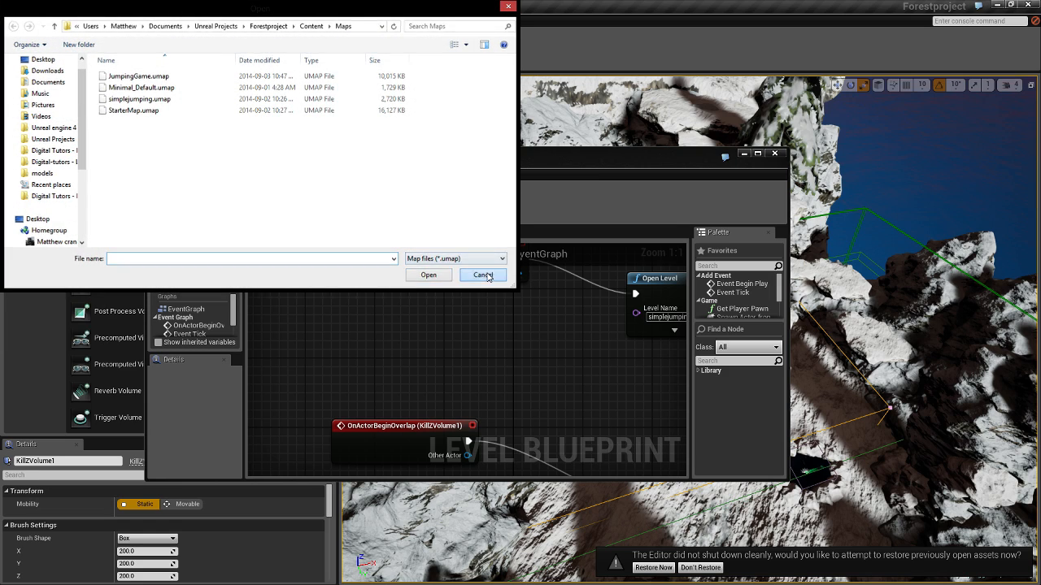
left_click(481, 275)
type("print")
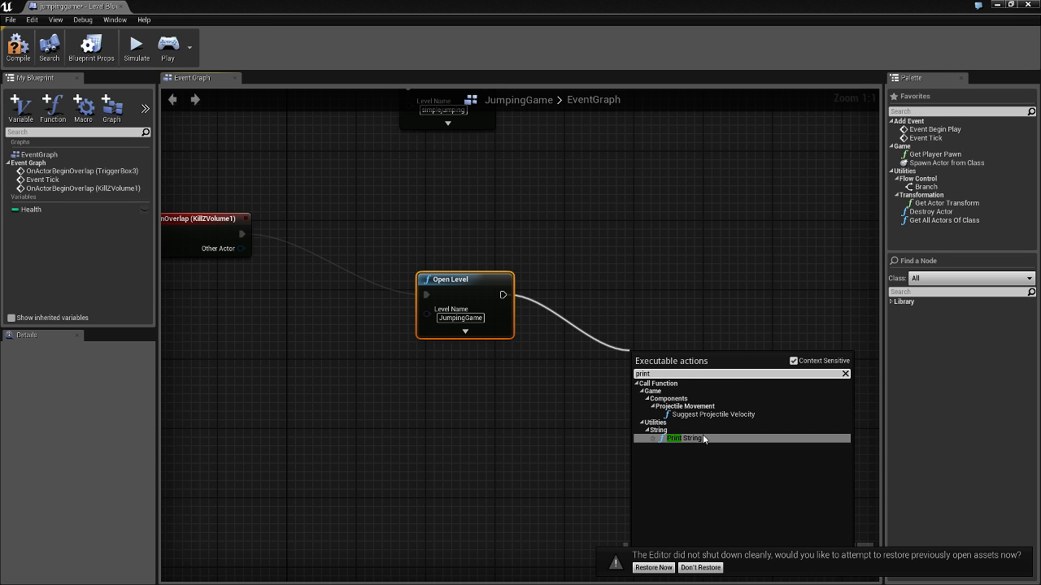
Add a Print String after Open Level reading "You are Dead the cake was a lie!"
left_click(673, 439)
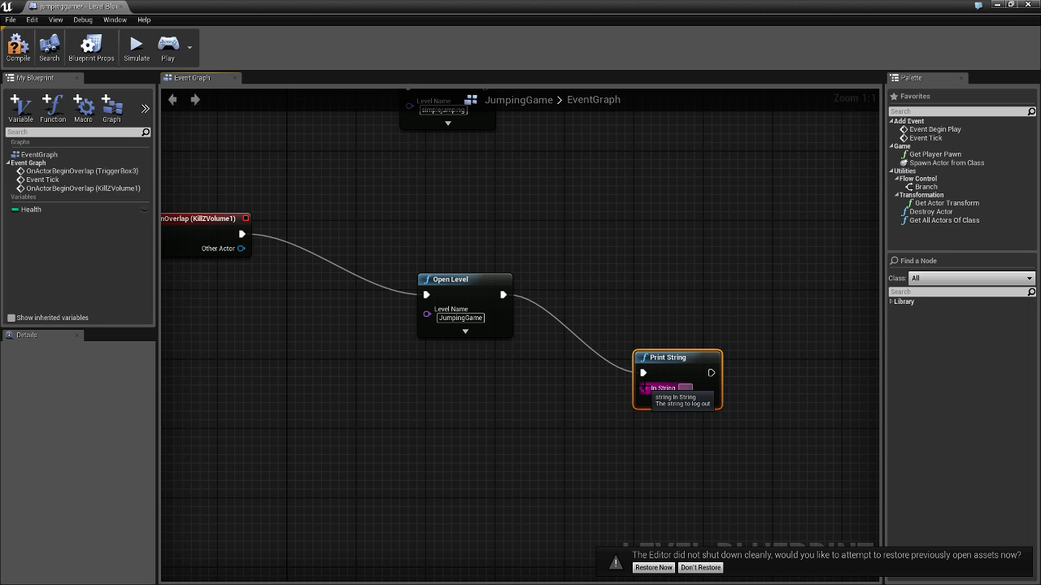
type("You Are Dead the cake was a lie!")
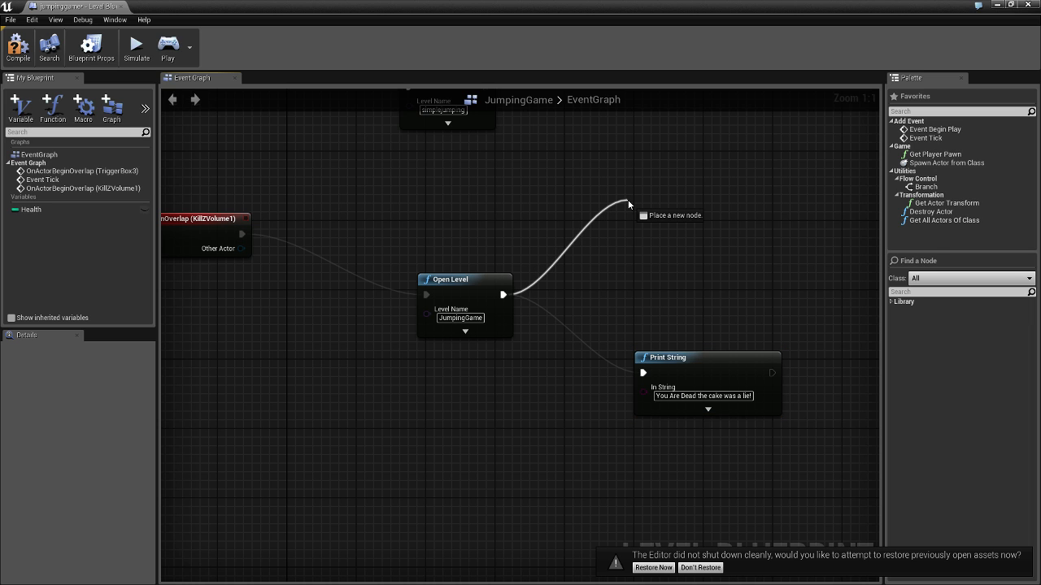
Insert a Spawn Emitter Attached node with a particle template after Open Level
left_click(626, 205)
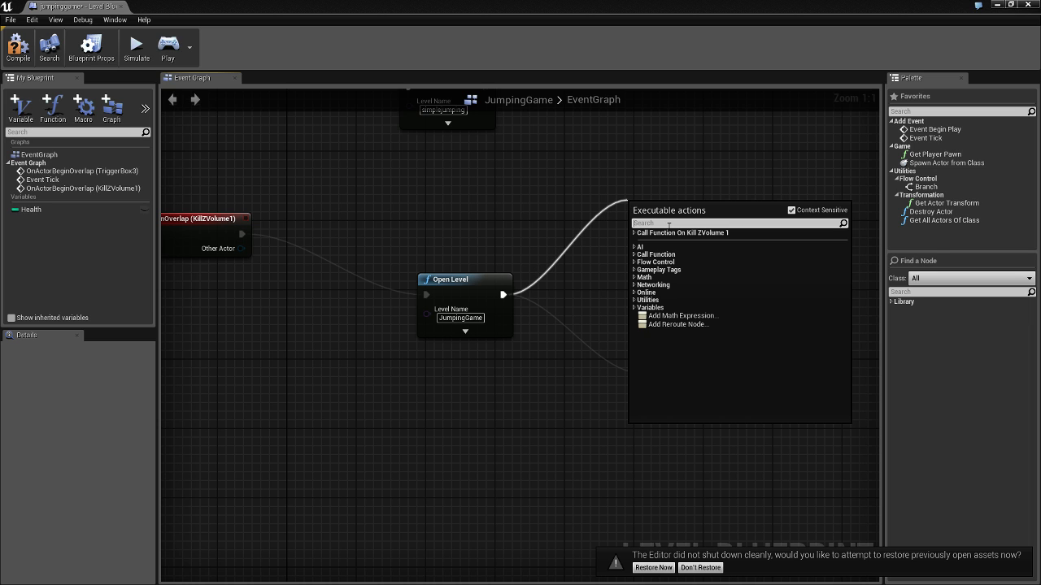
type("part")
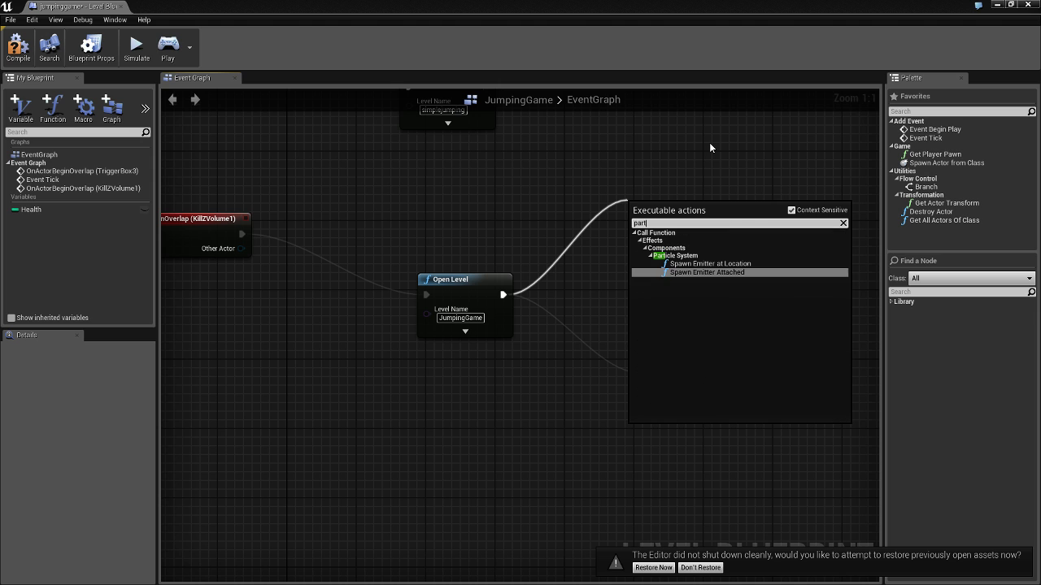
mouse_move(732, 263)
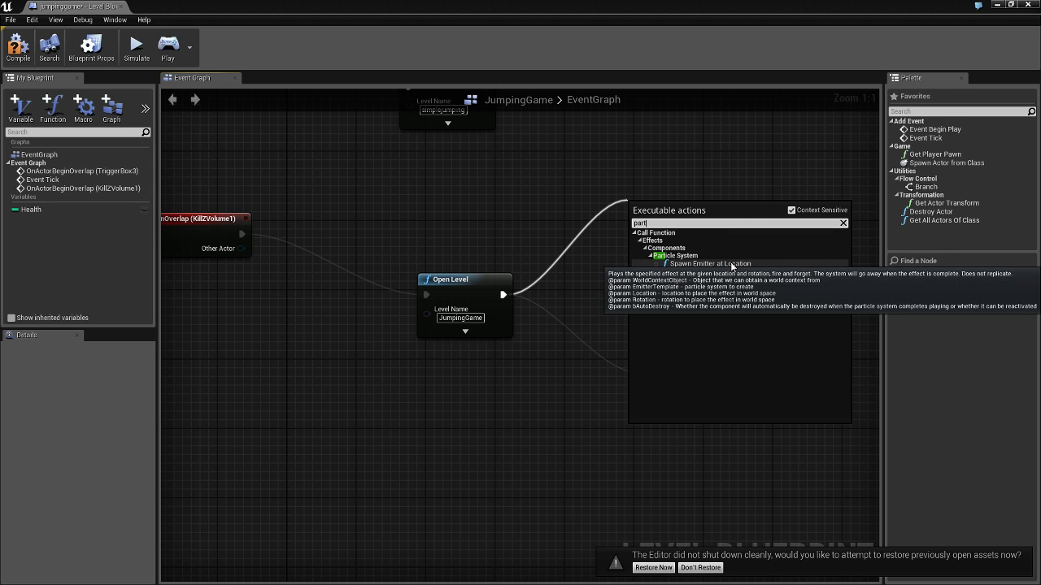
mouse_move(714, 272)
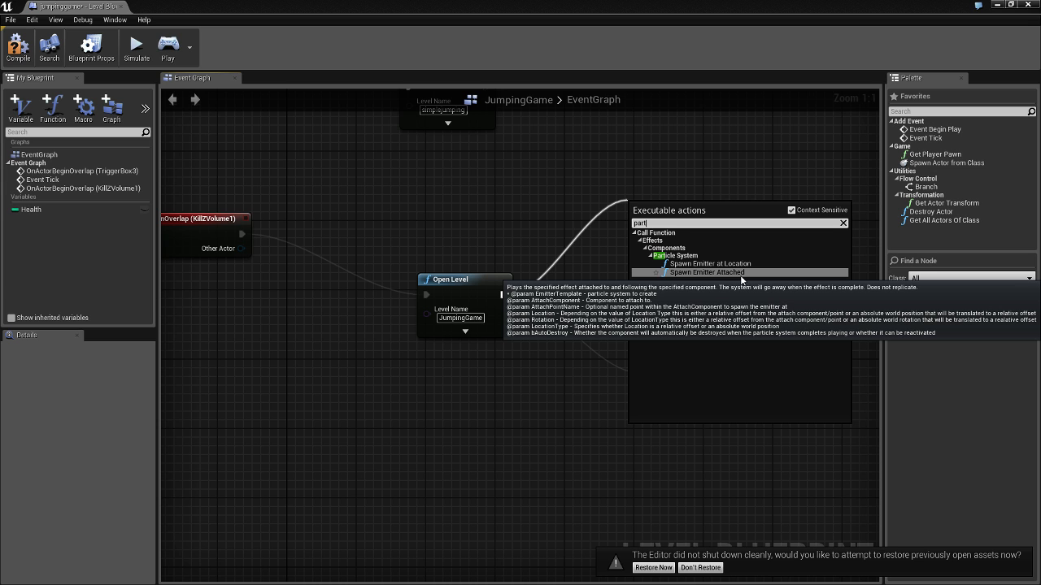
left_click(706, 274)
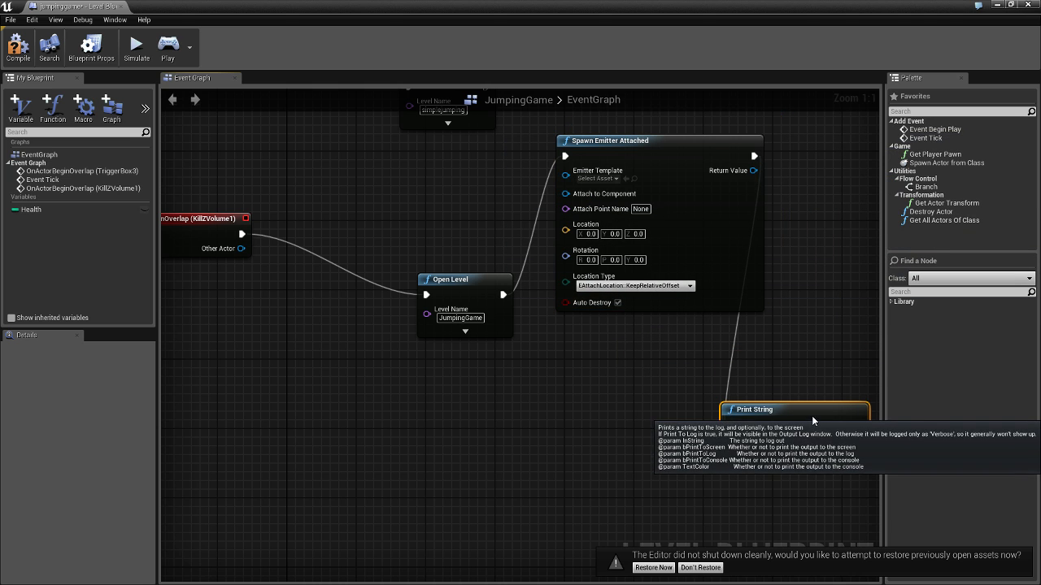
left_click(595, 178)
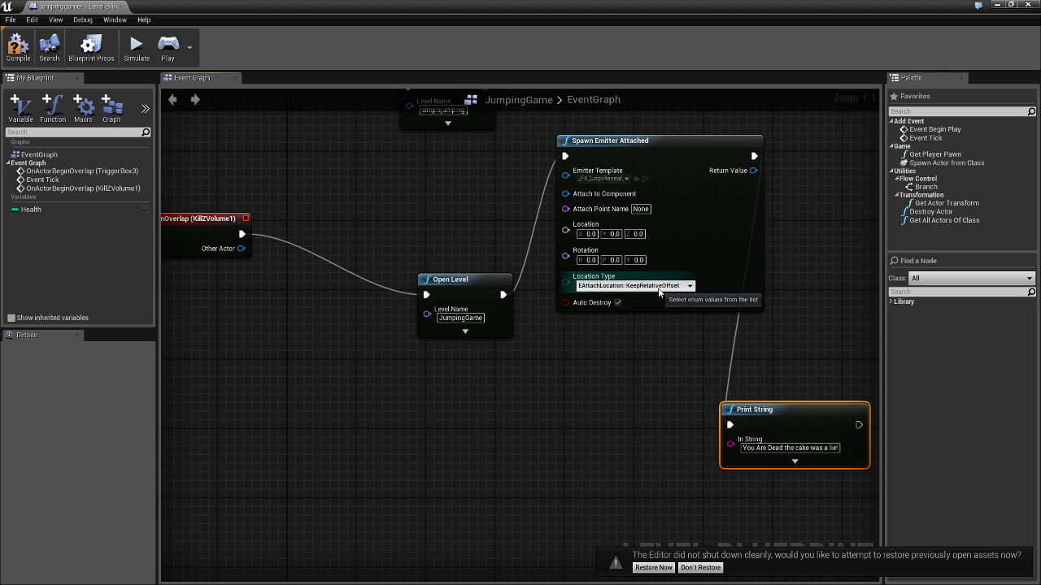
mouse_move(659, 345)
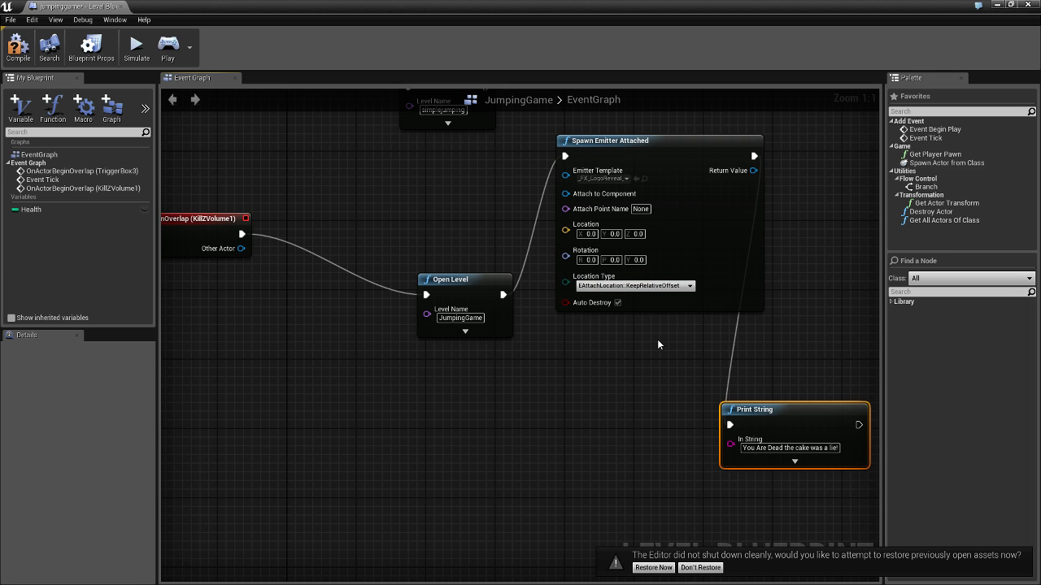
left_click_drag(465, 280, 404, 261)
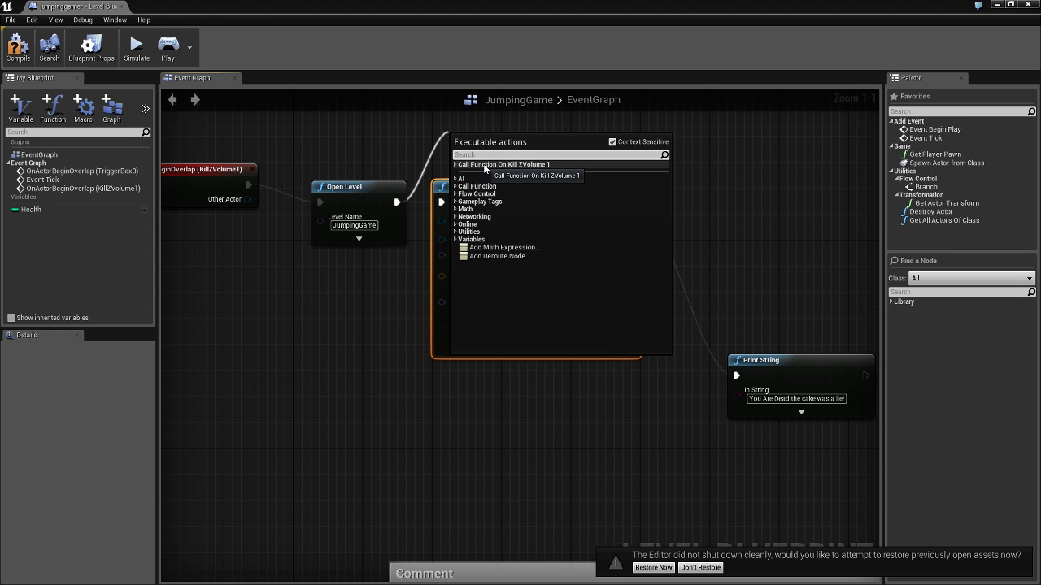
Add a Play Sound Attached node and choose an explosion wave as its Sound
type("sound")
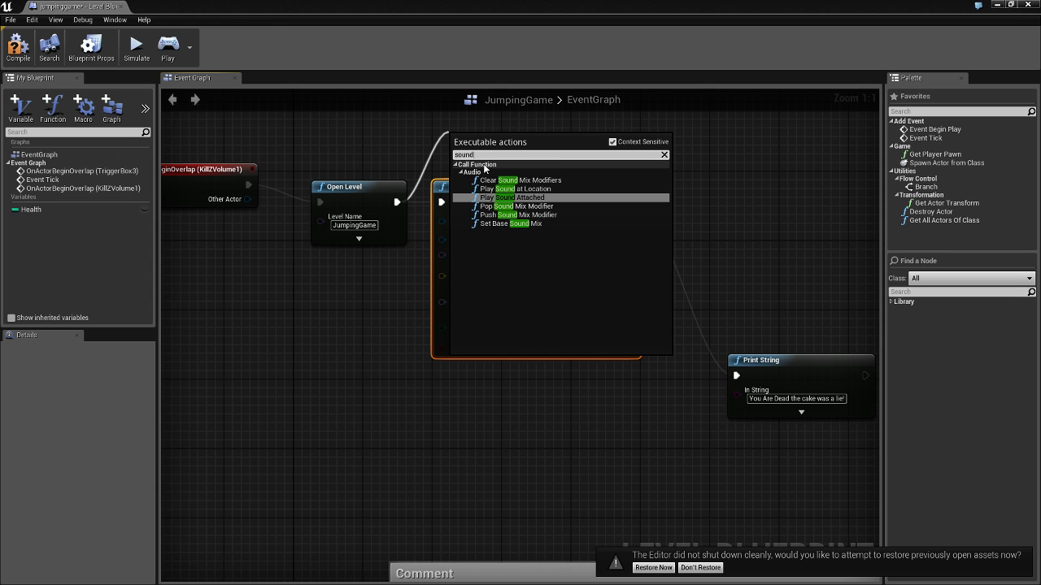
mouse_move(543, 192)
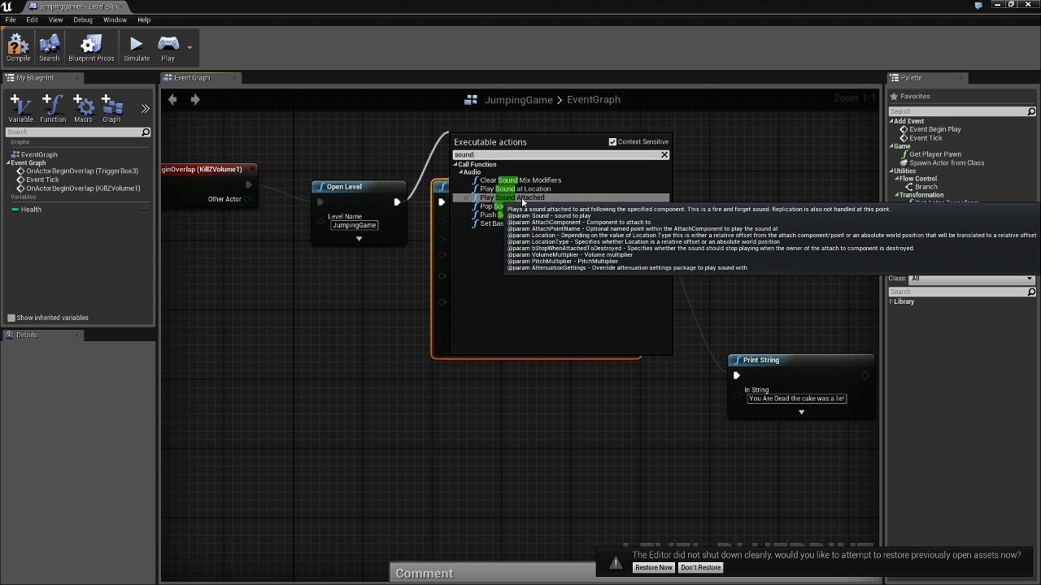
left_click(506, 198)
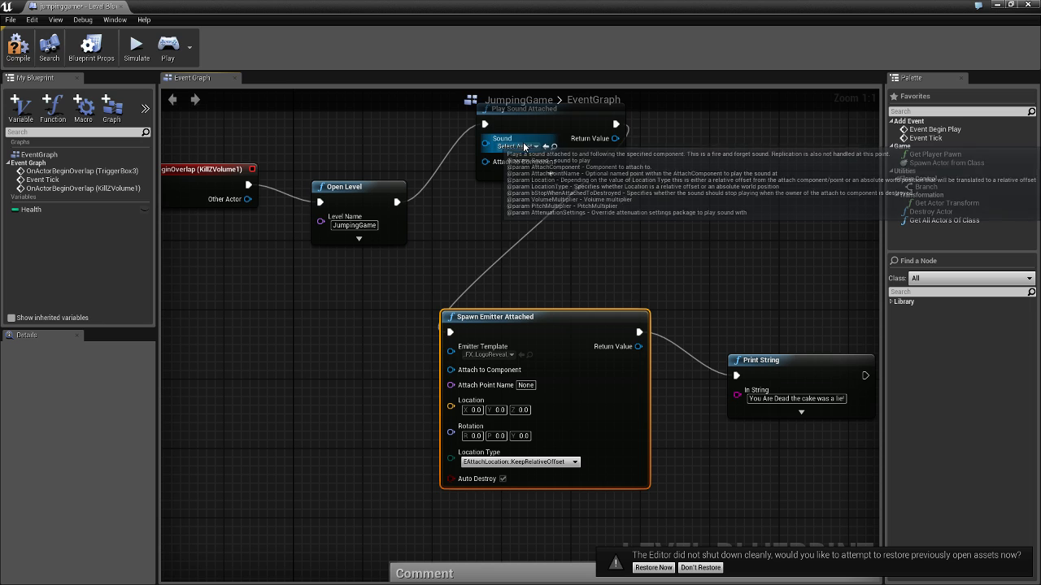
left_click(517, 146)
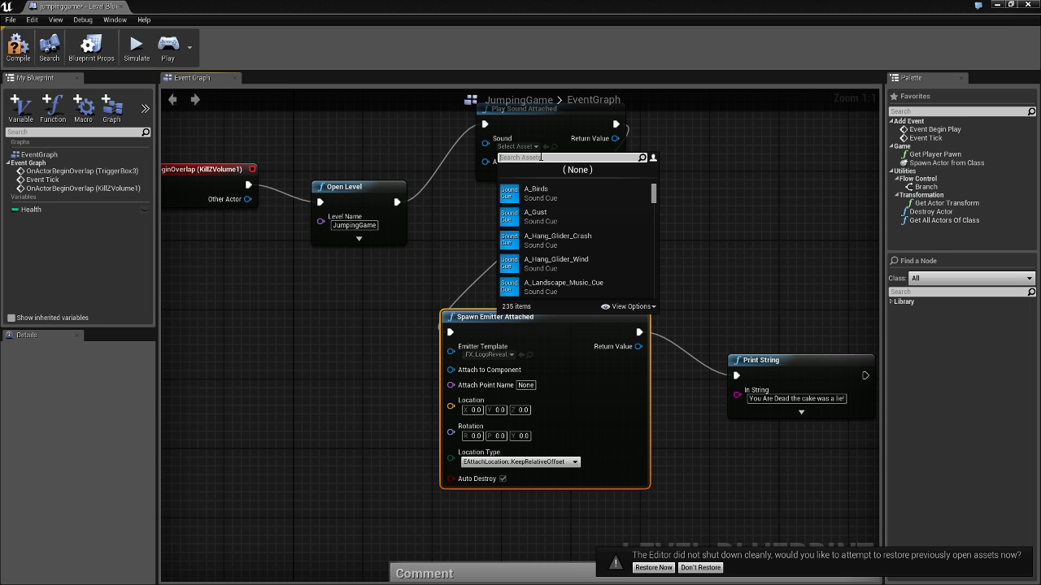
type("ex")
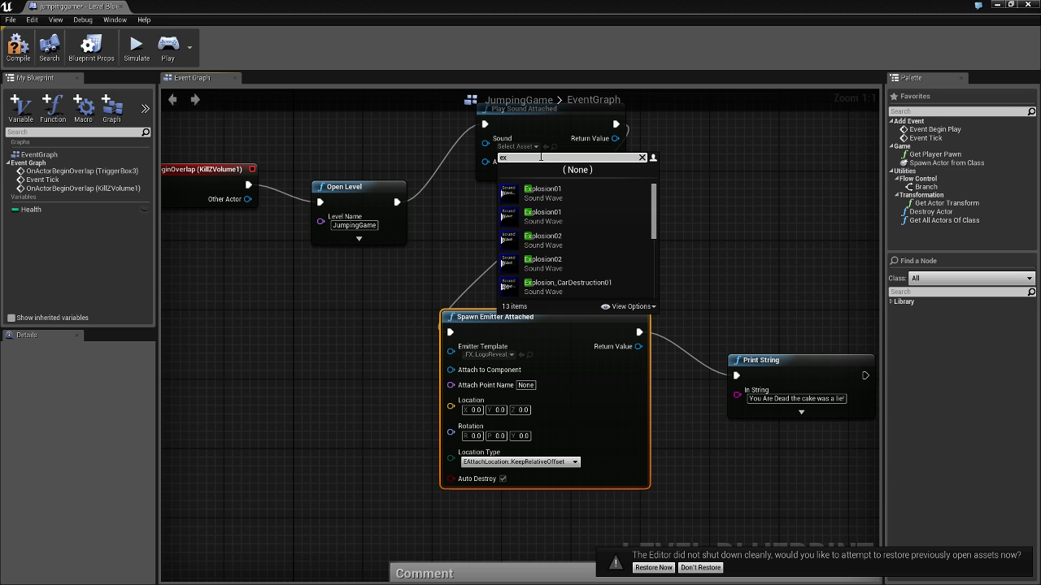
scroll("down", 3)
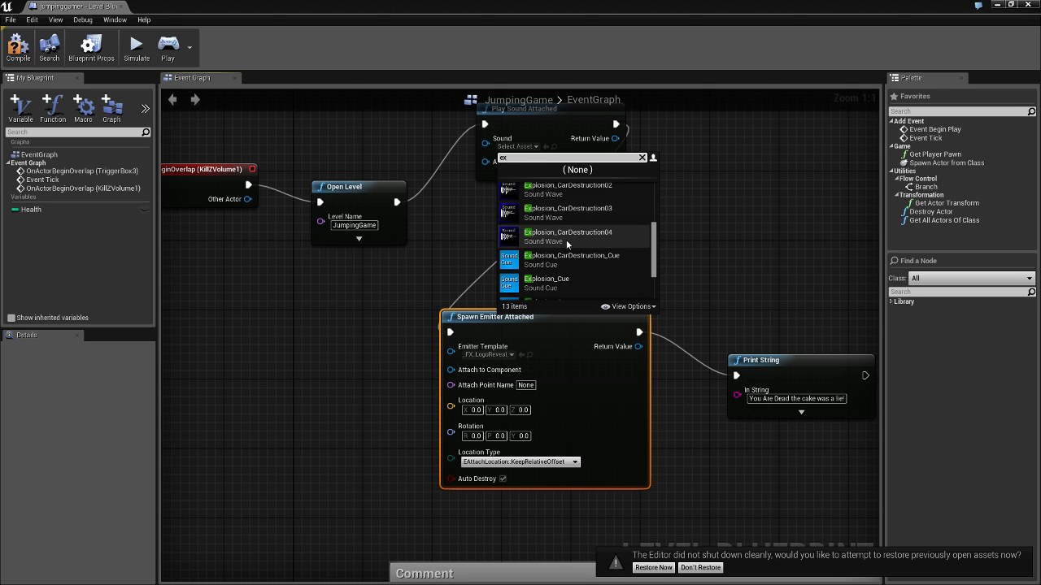
scroll("down", 3)
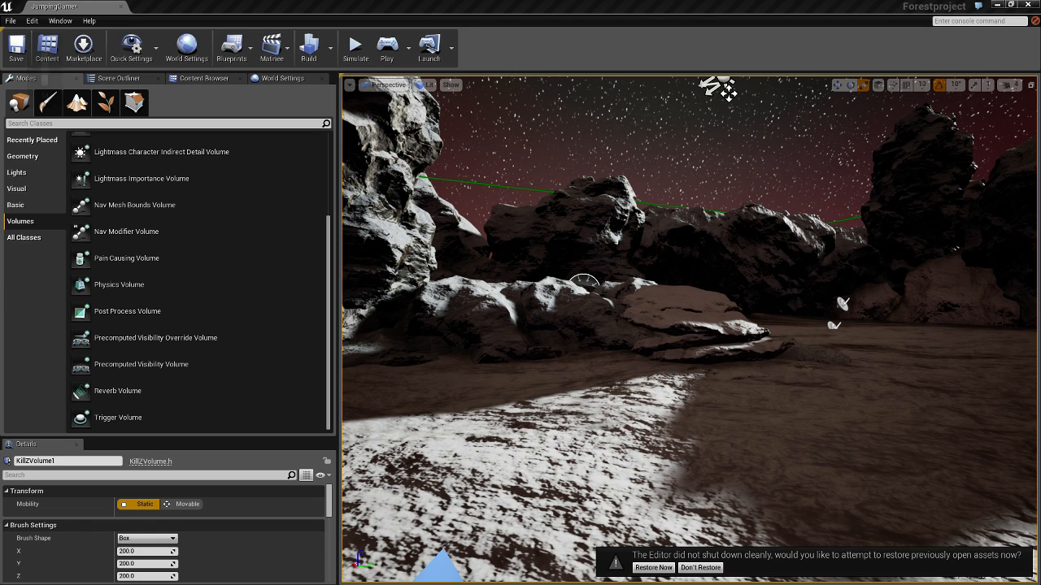
mouse_move(384, 45)
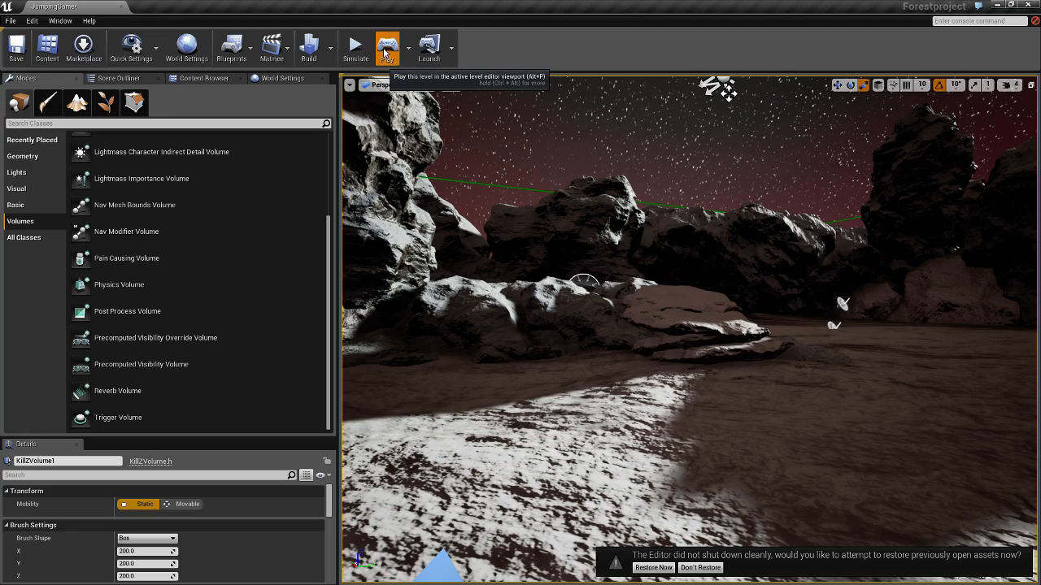
Play the level in the editor to test falling into the kill volume
left_click(387, 45)
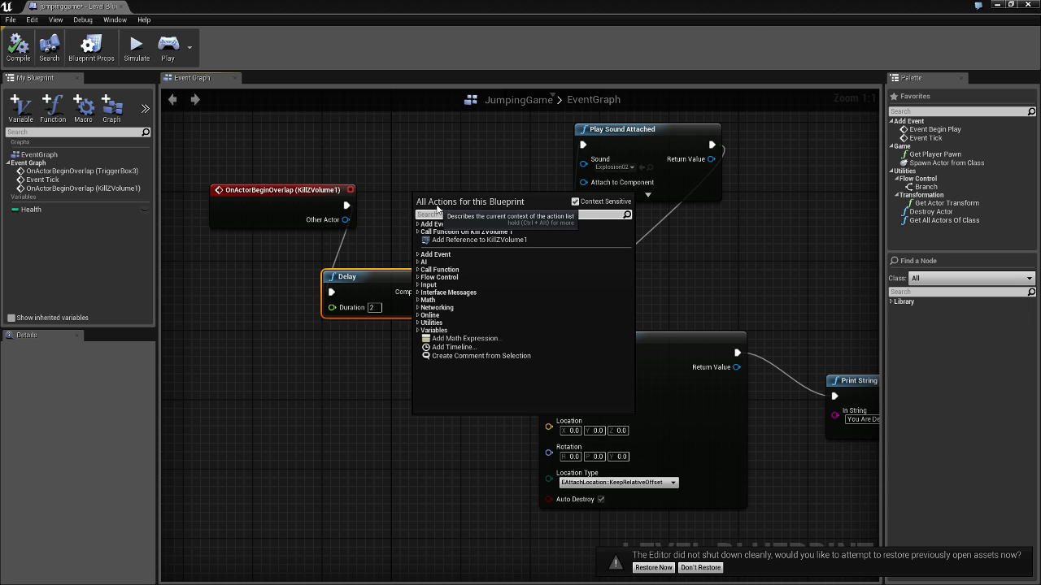
Search the blueprint actions for a Delay node to place after the overlap event
type("delay")
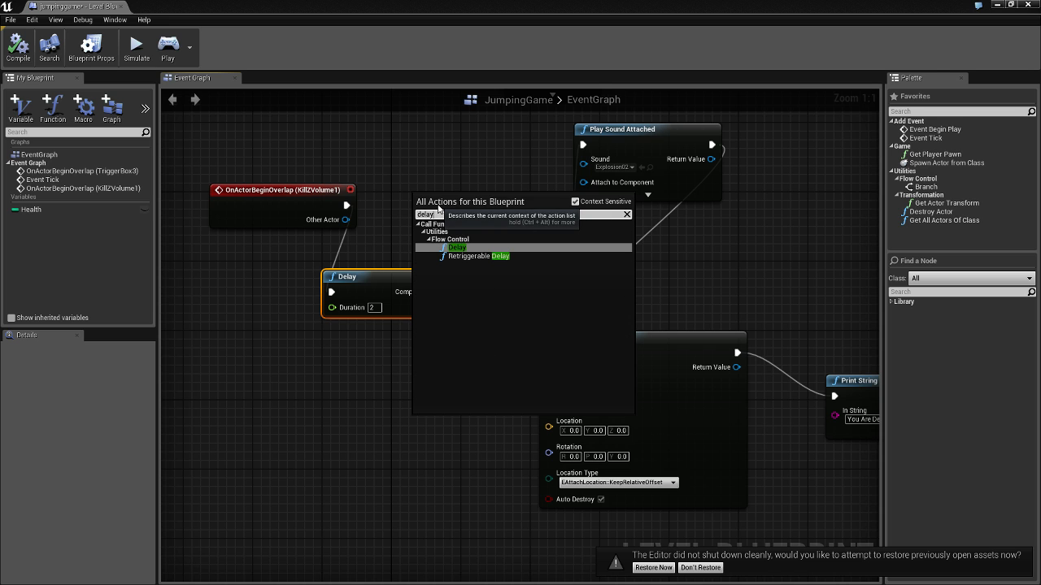